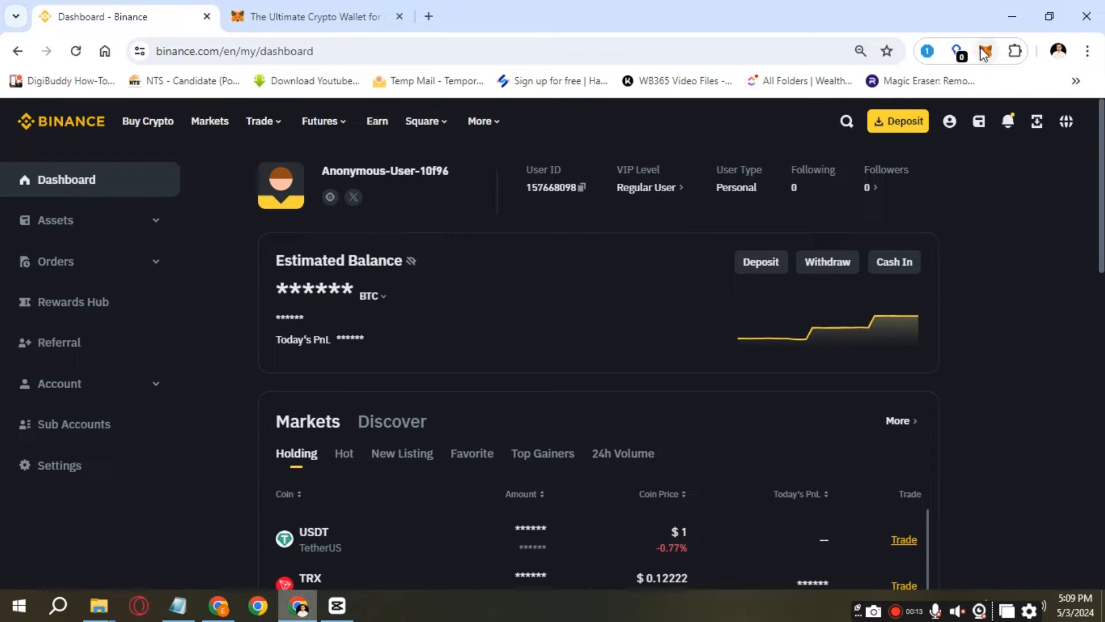
Step: Go to the Spot wallet and filter its coin list to USDT
left_click(980, 50)
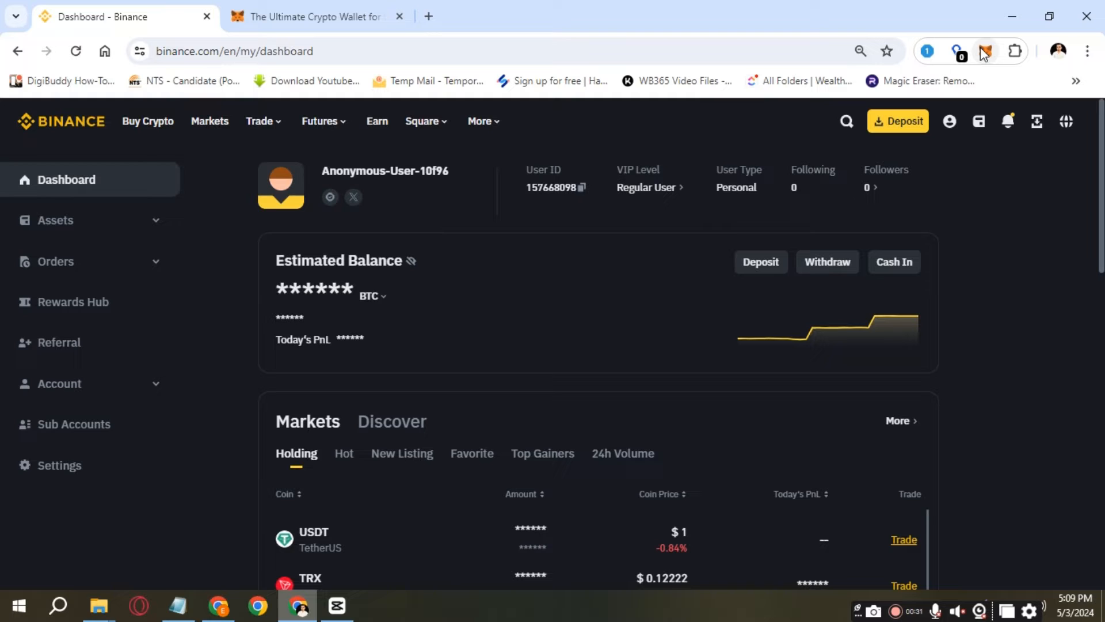
mouse_move(982, 50)
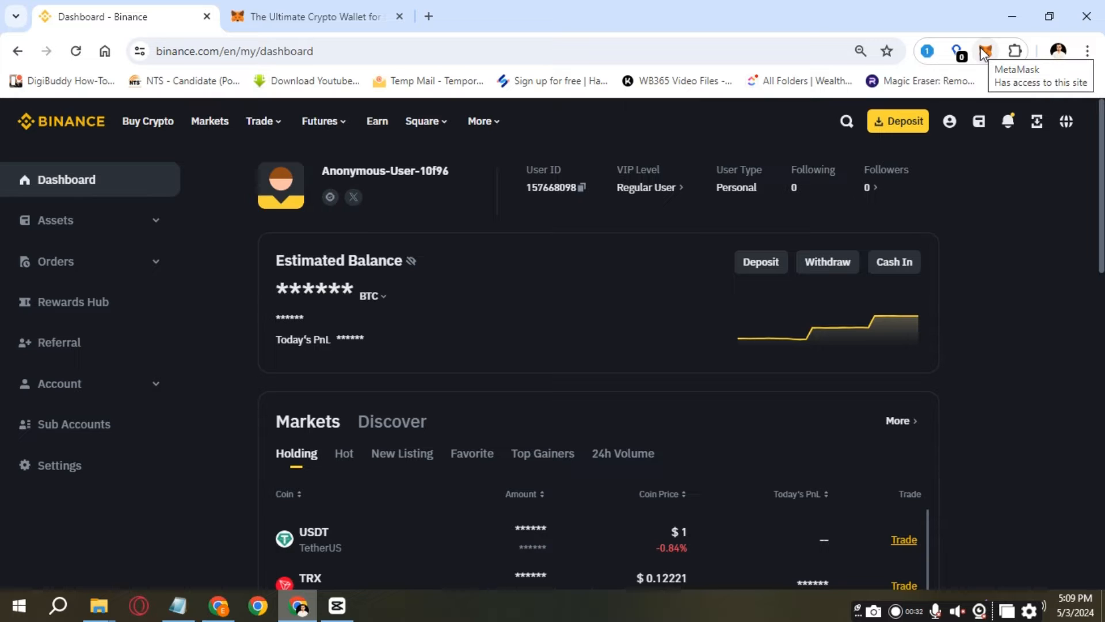
left_click(978, 120)
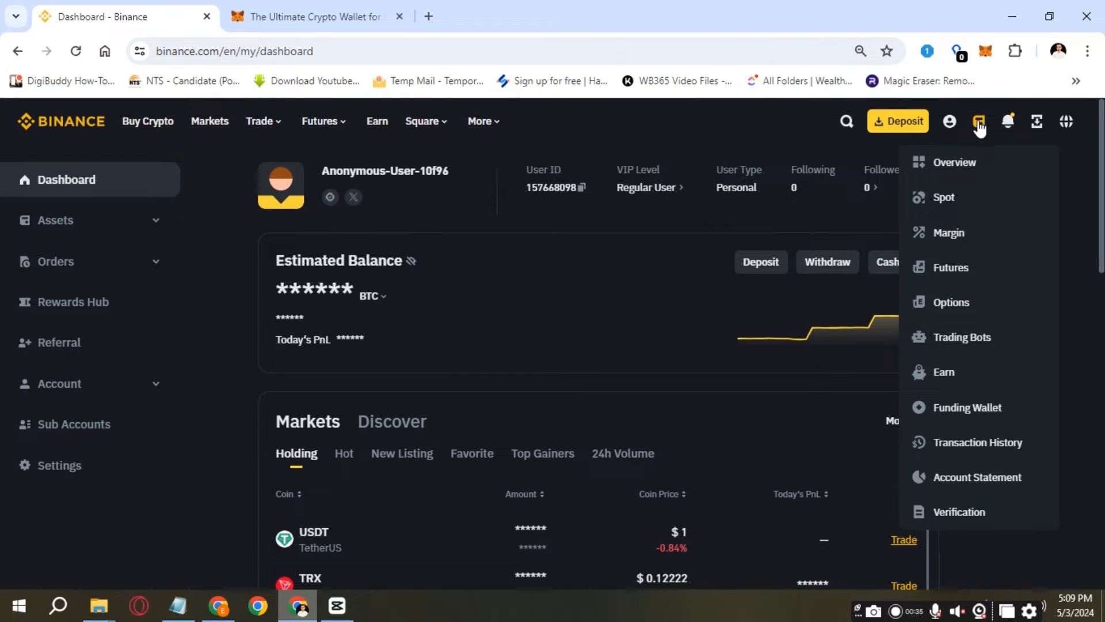
mouse_move(959, 197)
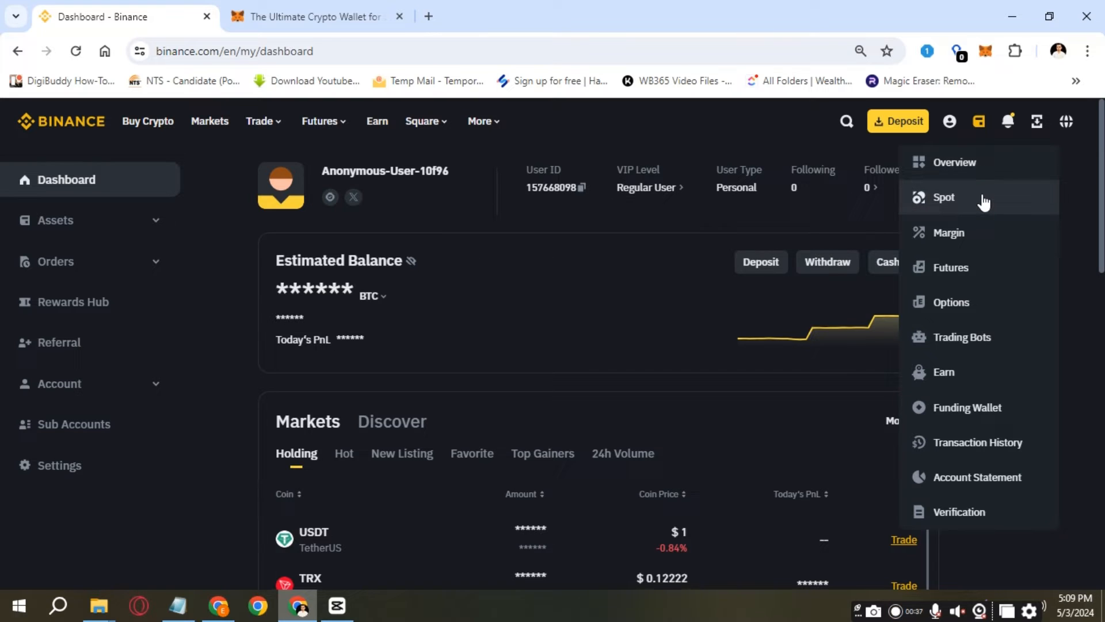
left_click(947, 197)
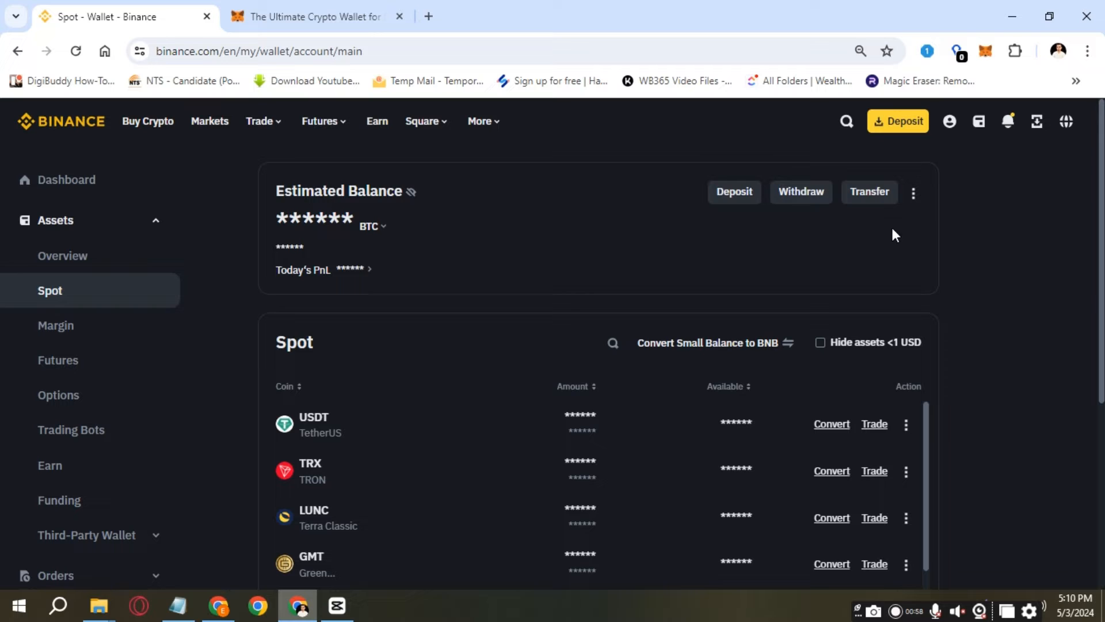
type("usdt")
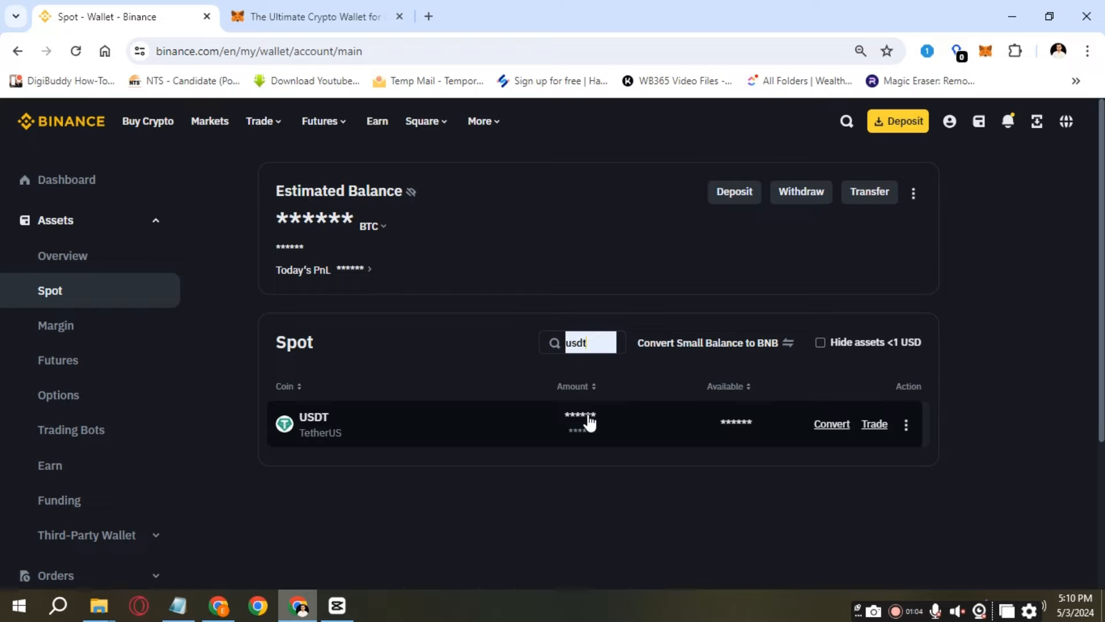
mouse_move(810, 423)
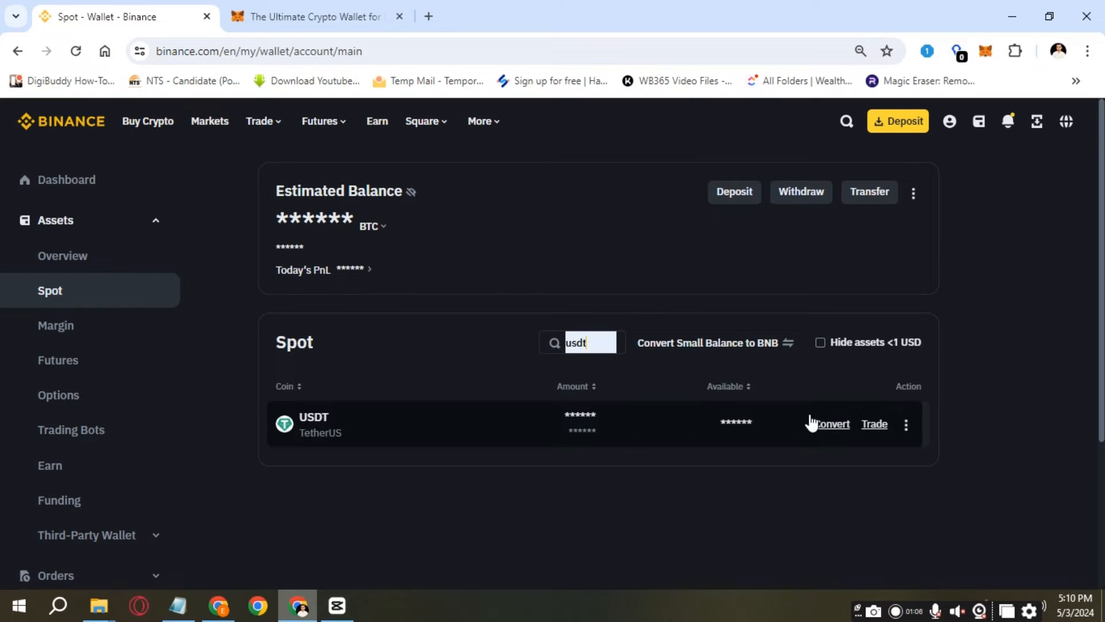
Step: Start a USDT withdrawal from the row's more-actions menu and focus the address field
left_click(906, 425)
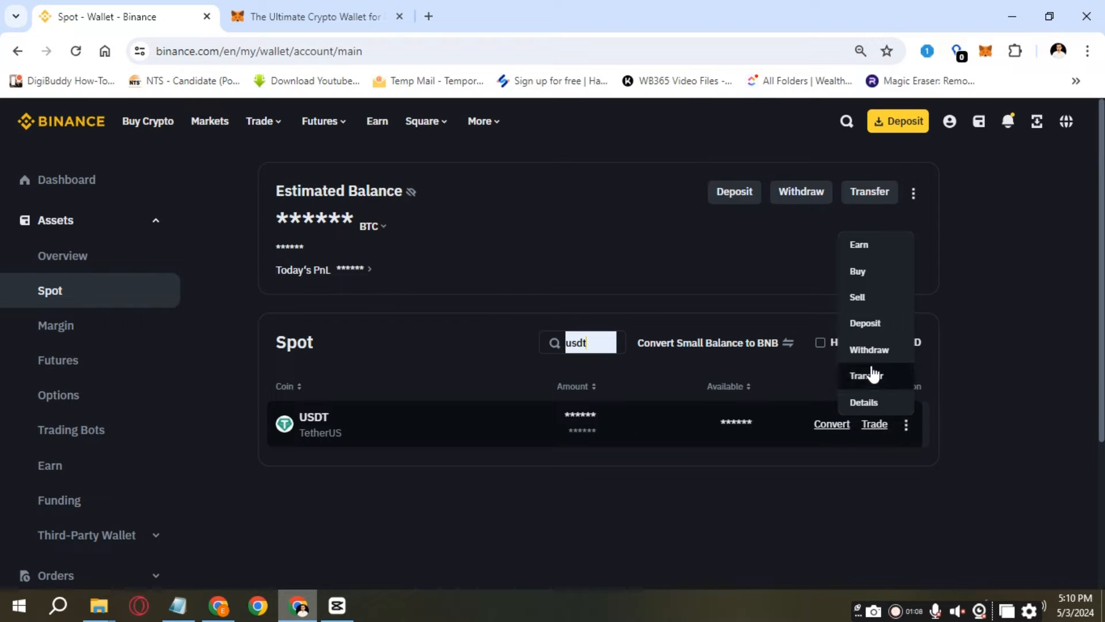
left_click(867, 349)
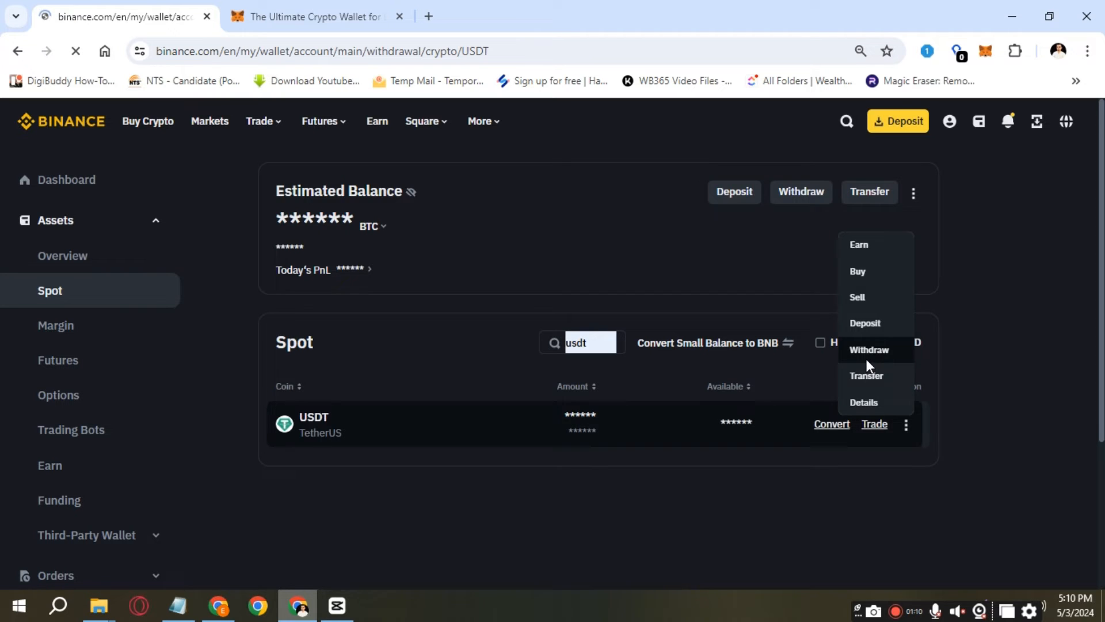
left_click(868, 350)
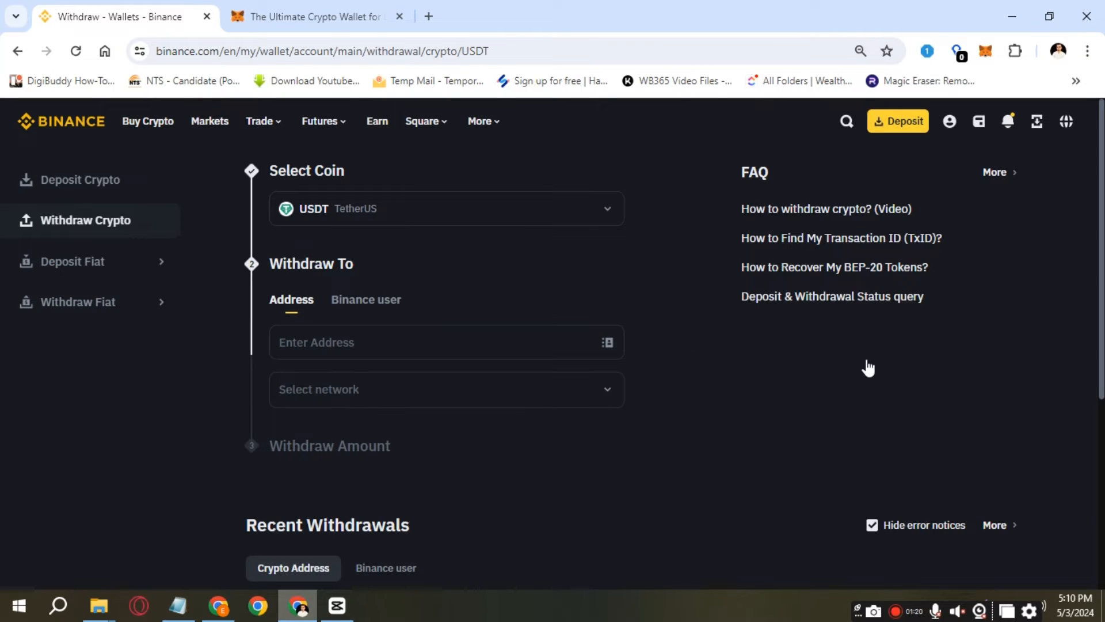
left_click(422, 342)
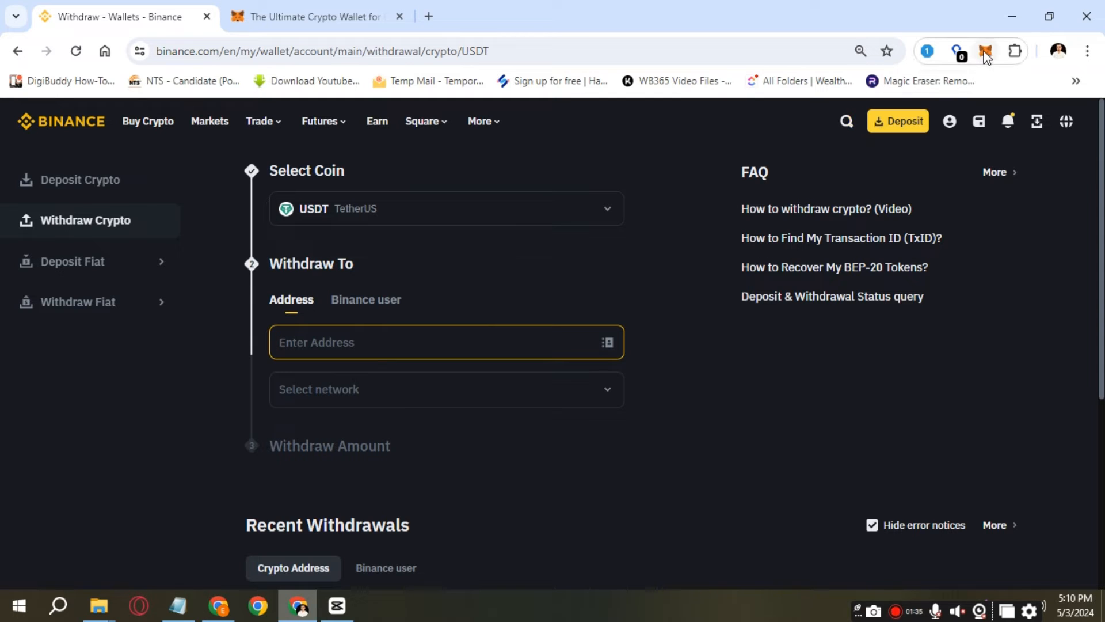
Step: Copy the Account 1 wallet address from the MetaMask popup
left_click(984, 51)
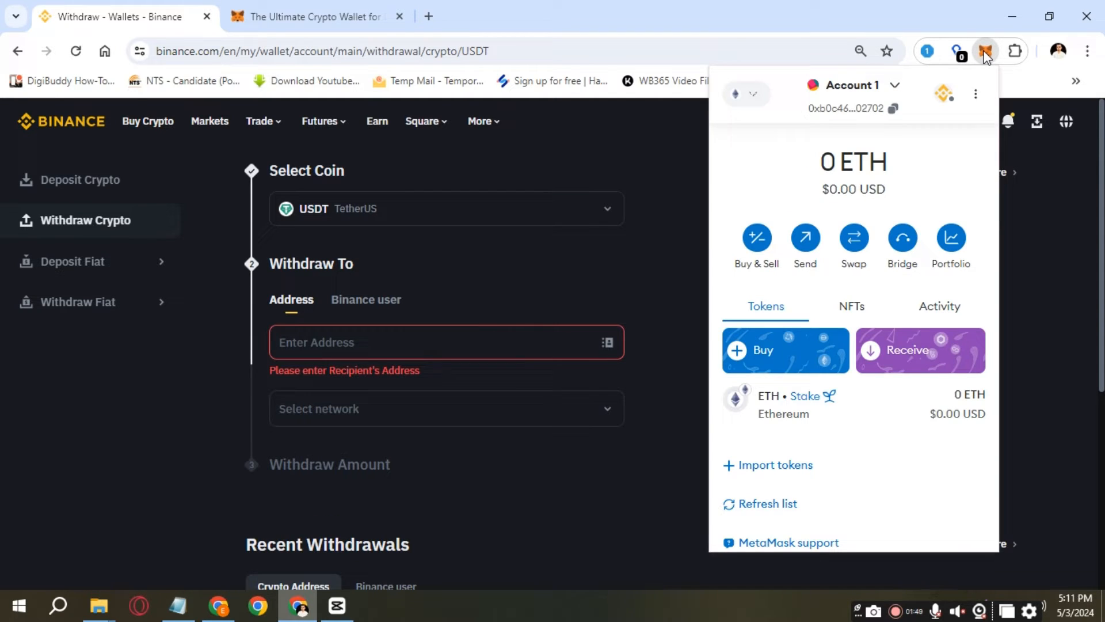
mouse_move(826, 96)
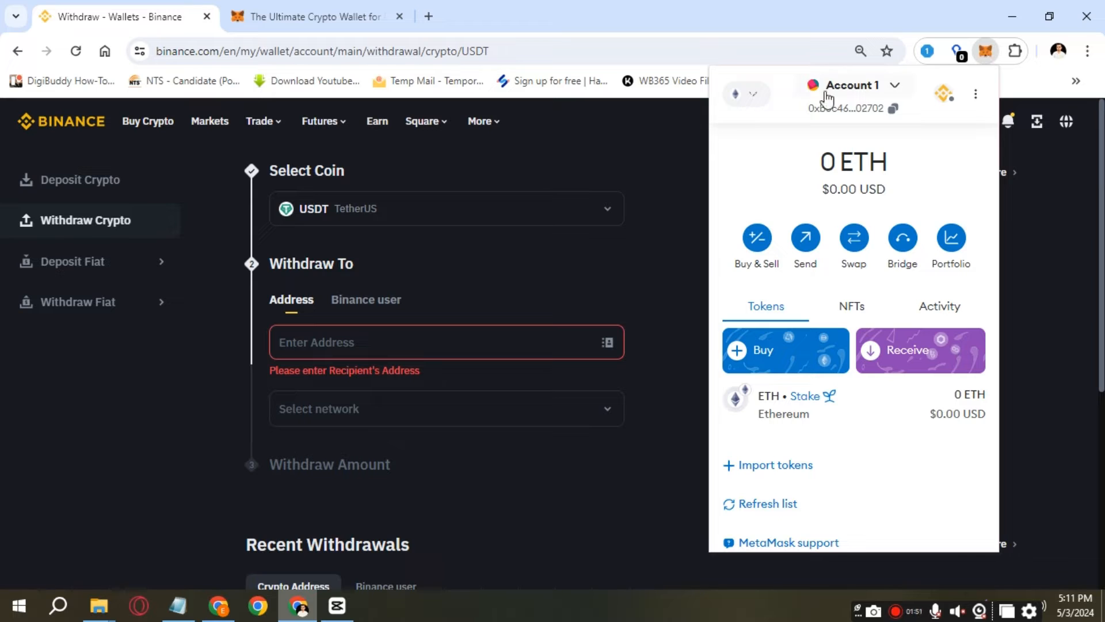
left_click(745, 93)
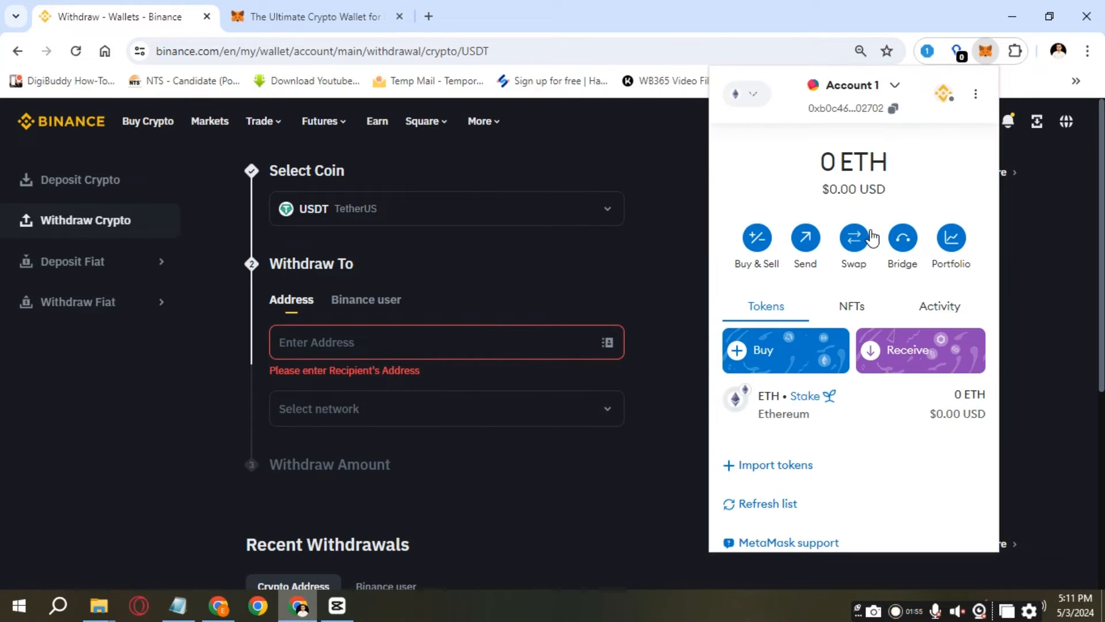
mouse_move(894, 108)
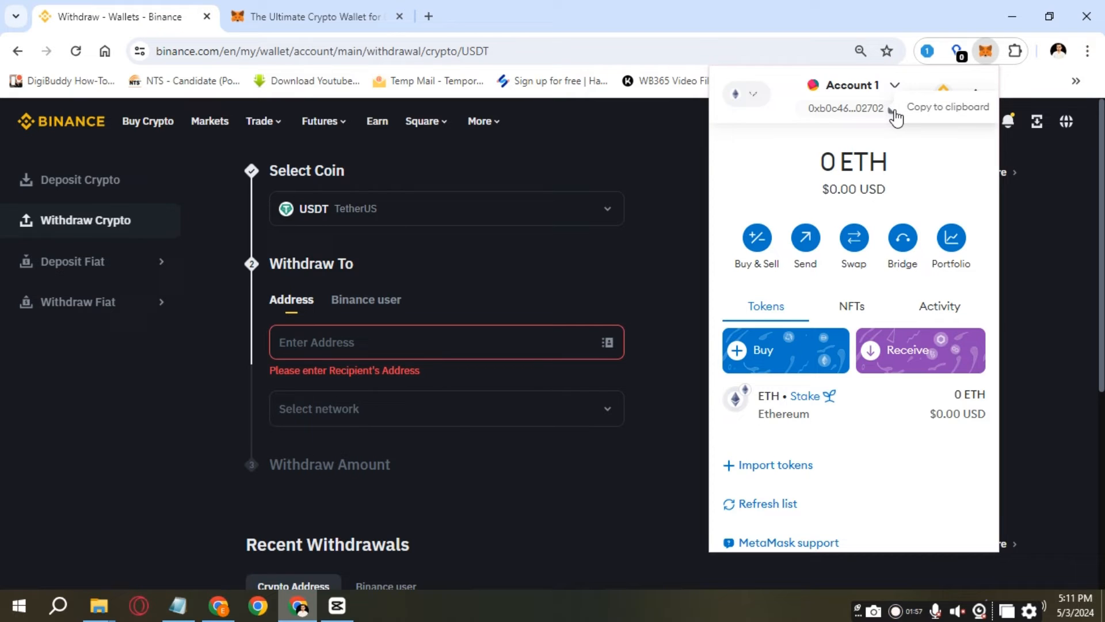
left_click(876, 108)
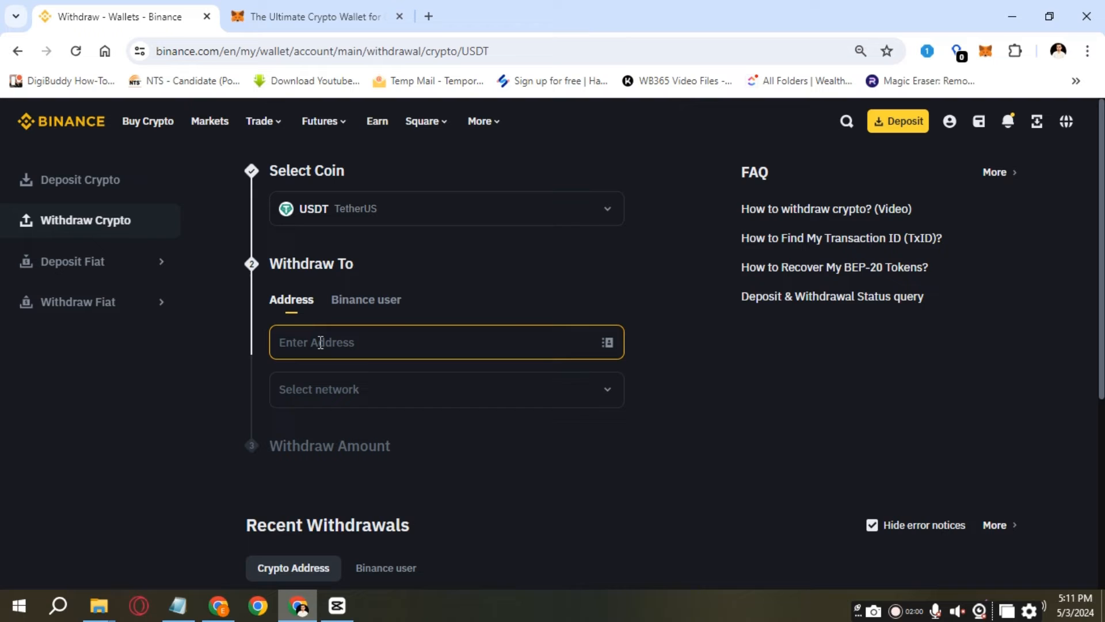
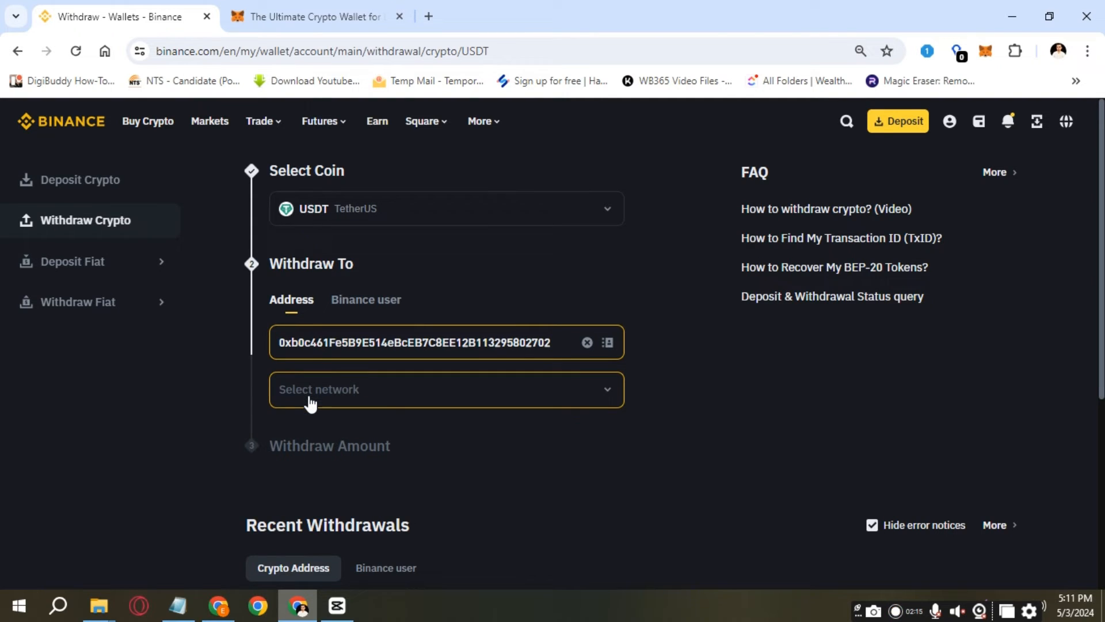
left_click(447, 389)
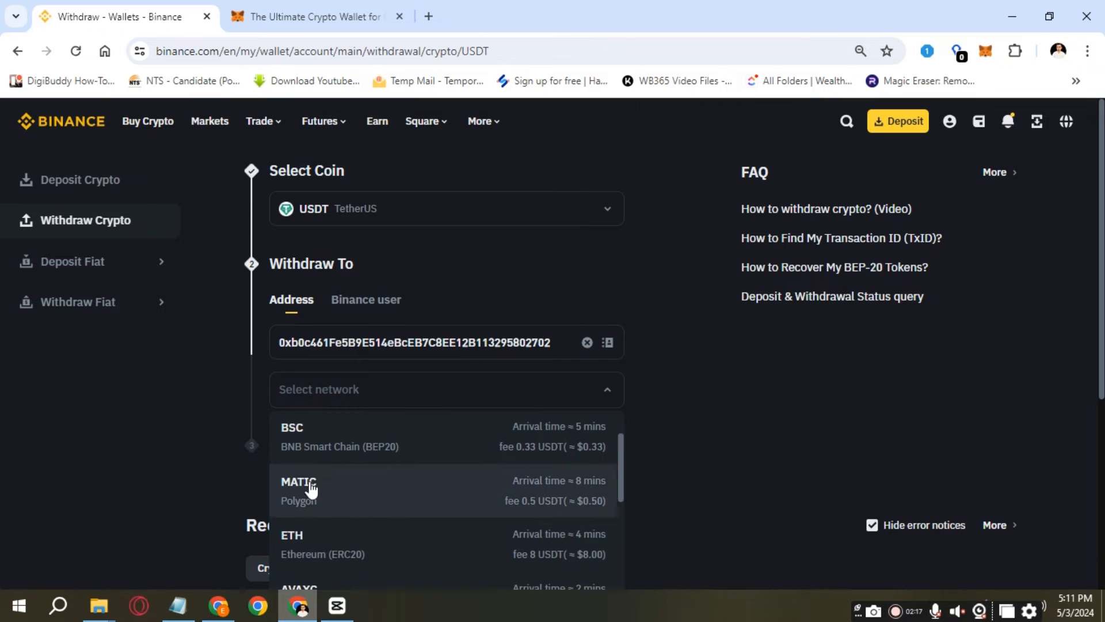
scroll("down", 3)
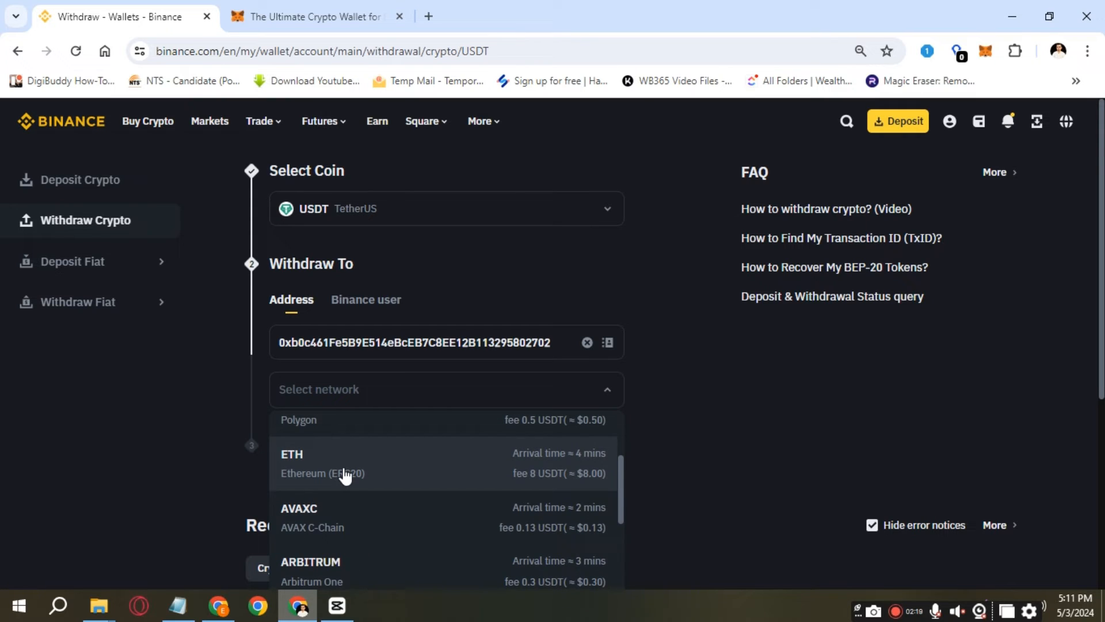
left_click(291, 461)
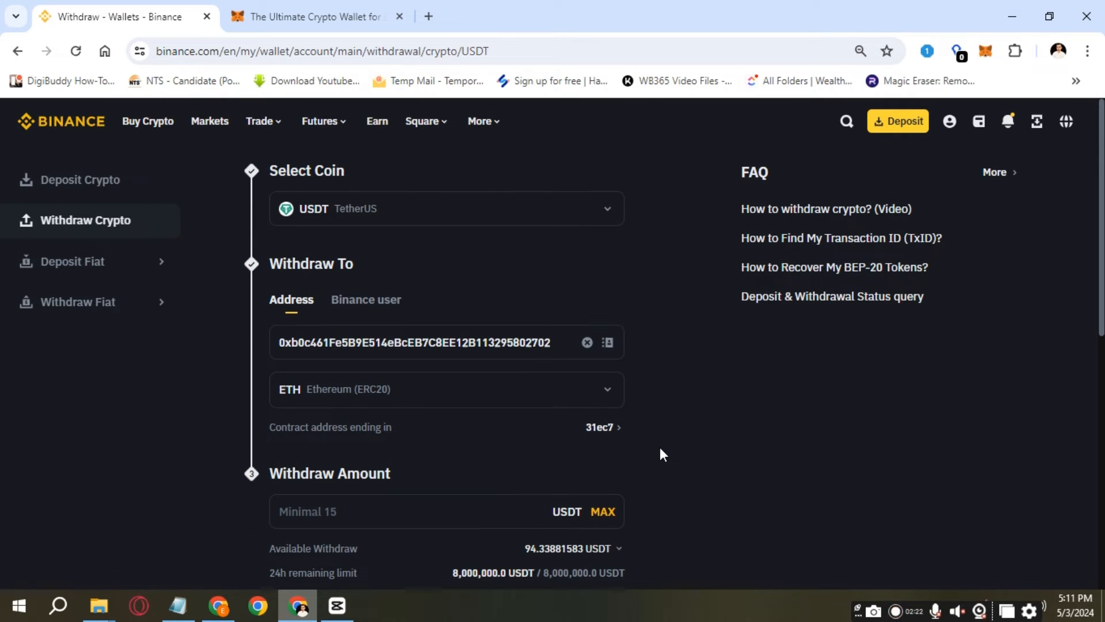
scroll("down", 3)
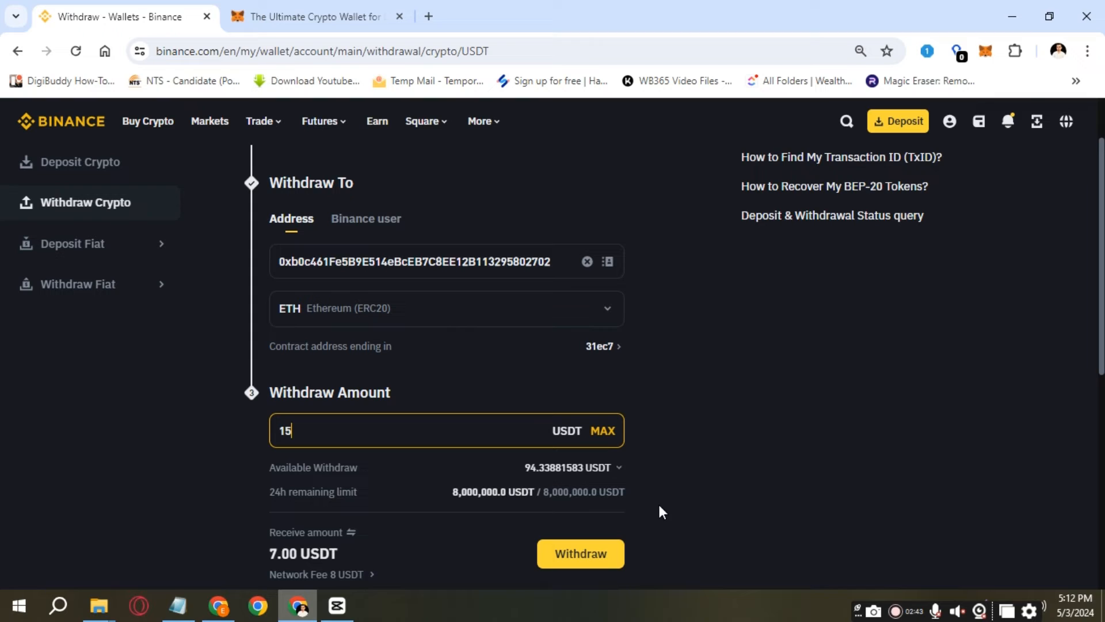
Step: Reopen the MetaMask wallet popup over the withdrawal form
left_click(981, 51)
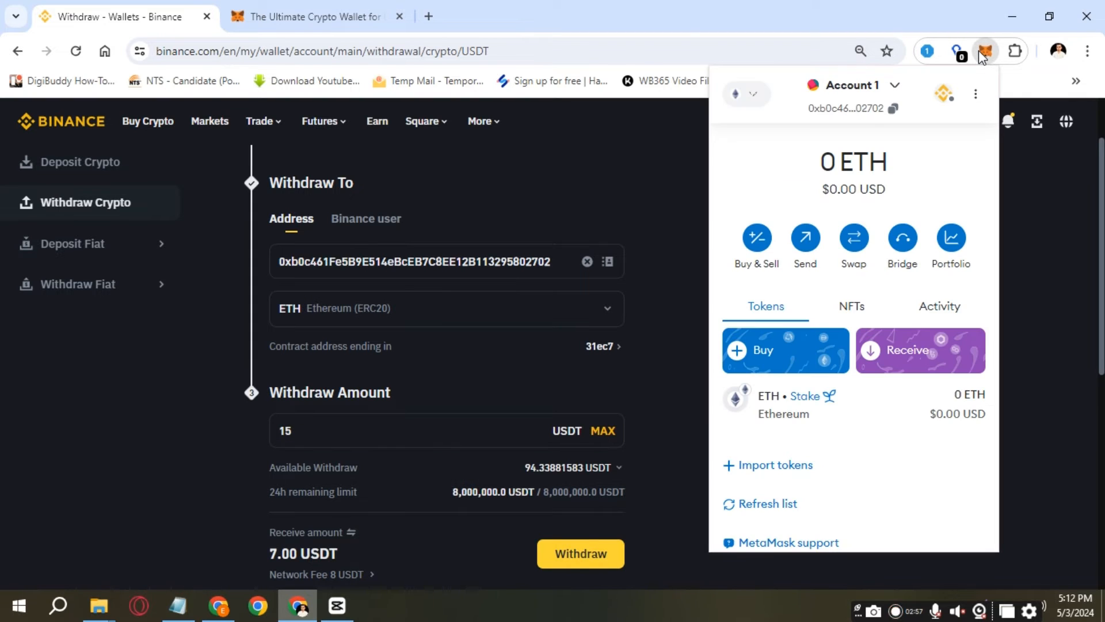
mouse_move(910, 434)
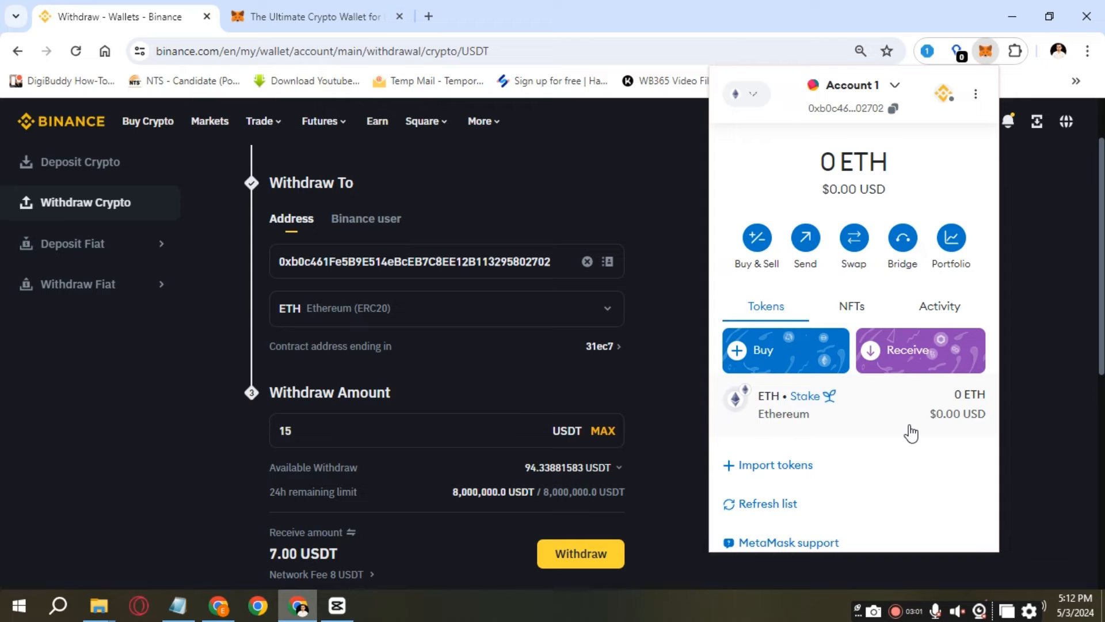
mouse_move(776, 464)
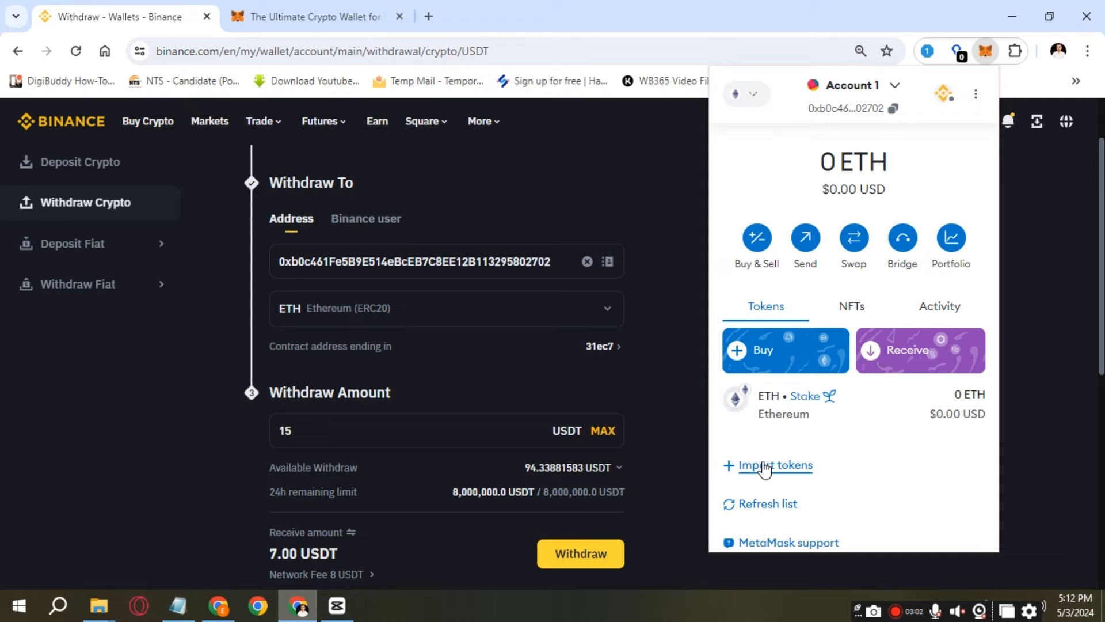
Step: Import the Tether USD (USDT) token into MetaMask via the 'usdt' search
left_click(775, 465)
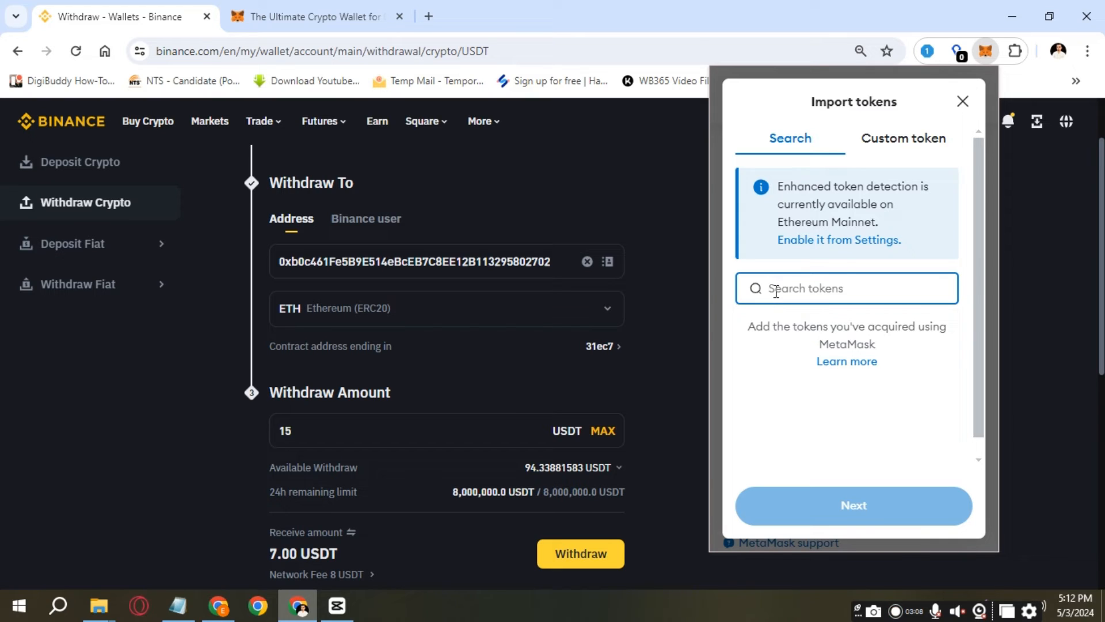
type("usdt")
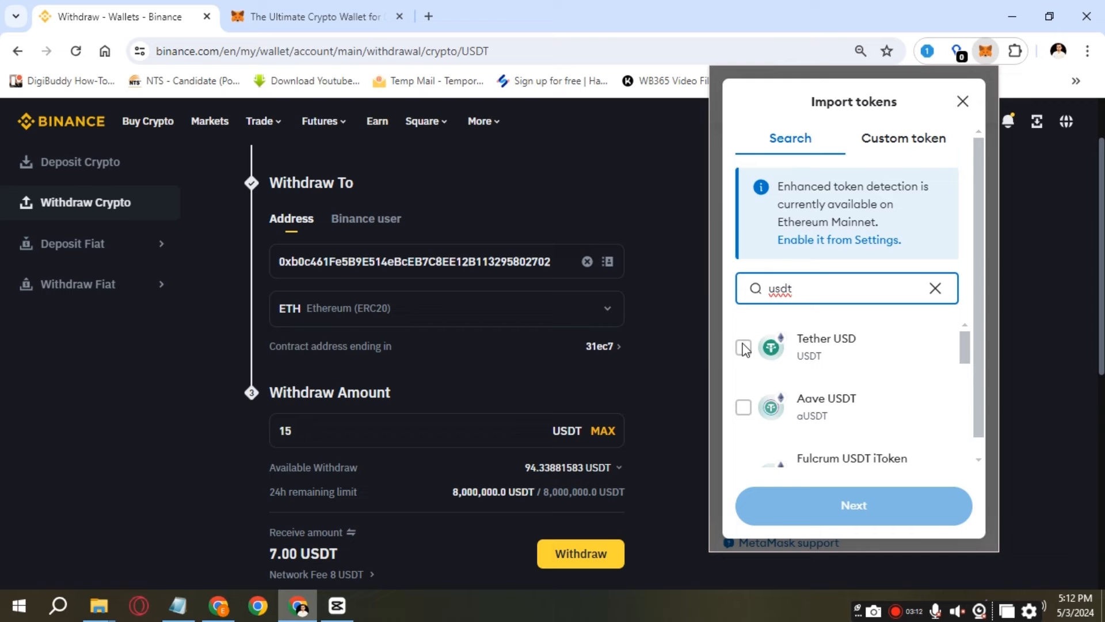
left_click(743, 346)
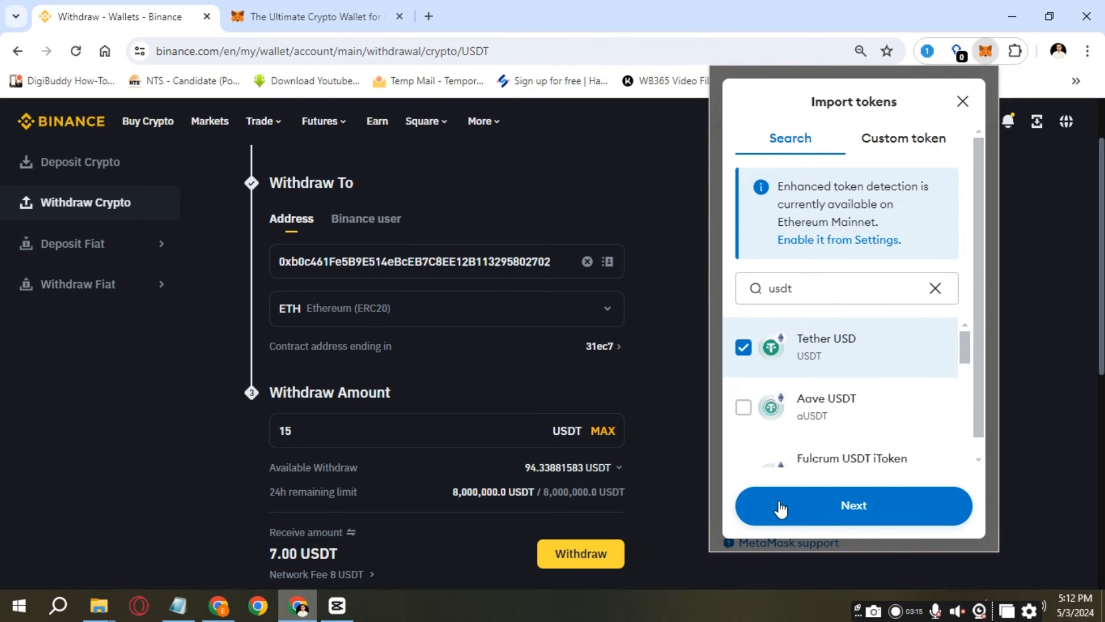
left_click(853, 505)
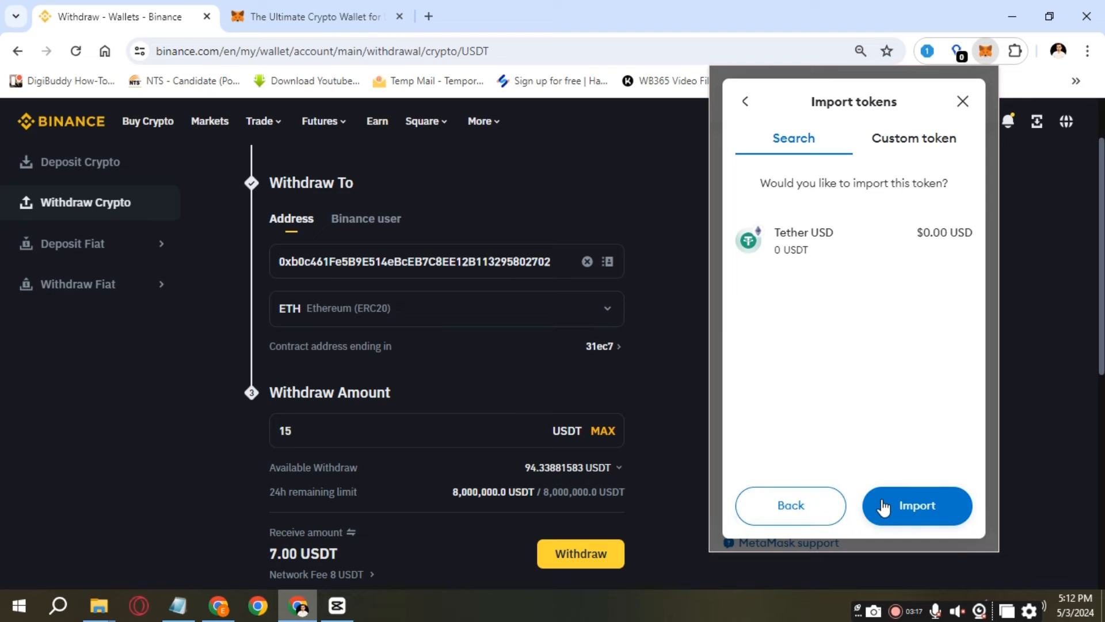
left_click(915, 505)
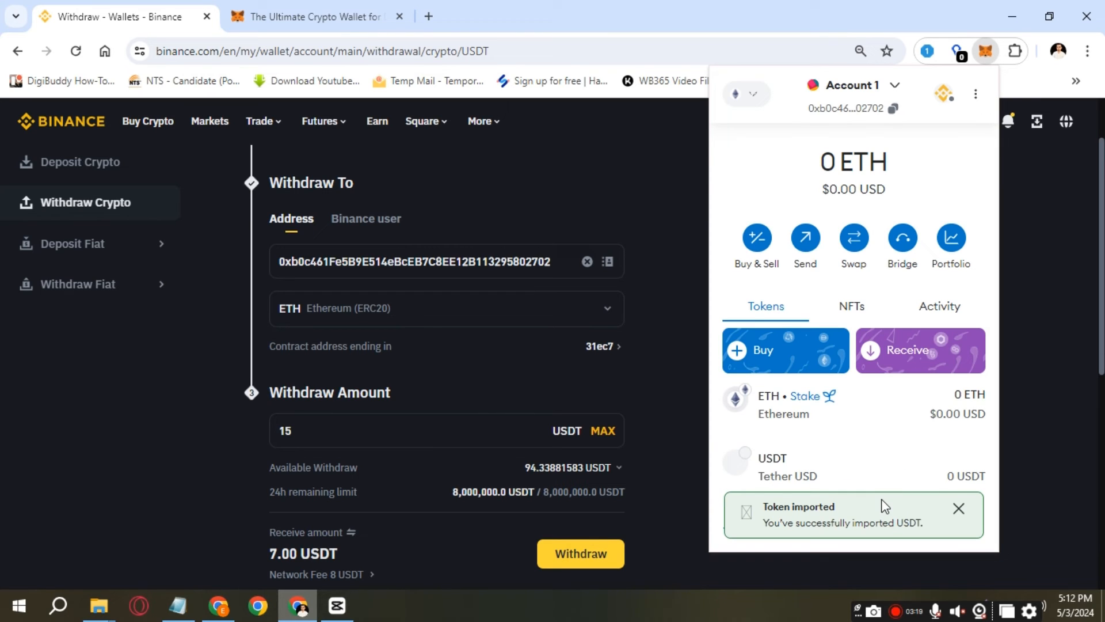
Step: Dismiss the 'Token imported' notice, leaving ETH and USDT listed at zero
scroll("down", 3)
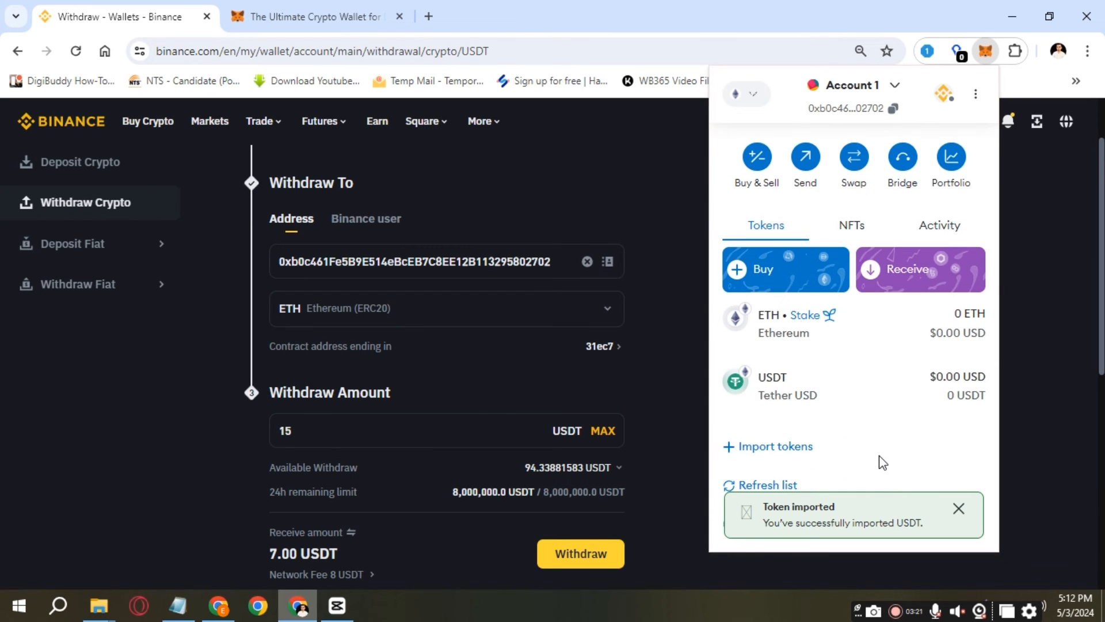
left_click(956, 508)
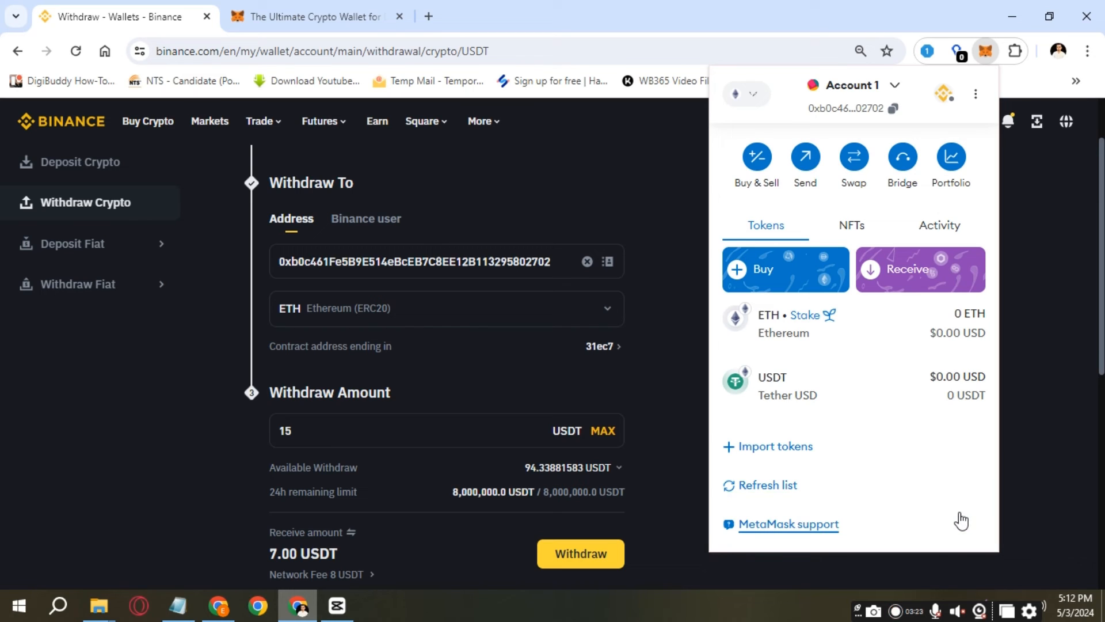
mouse_move(781, 408)
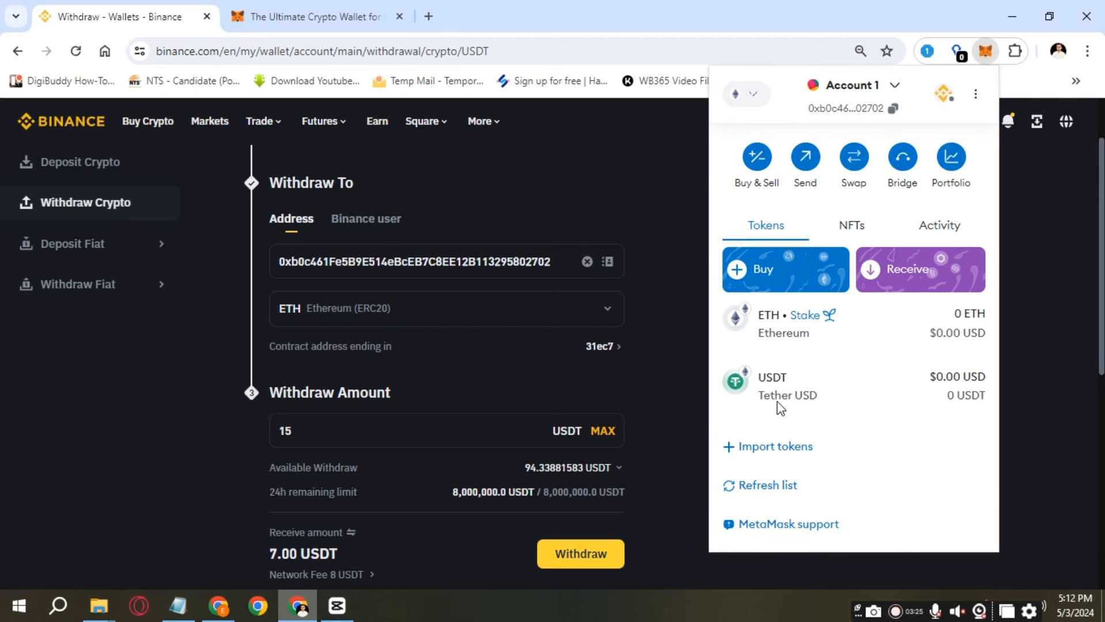
mouse_move(824, 398)
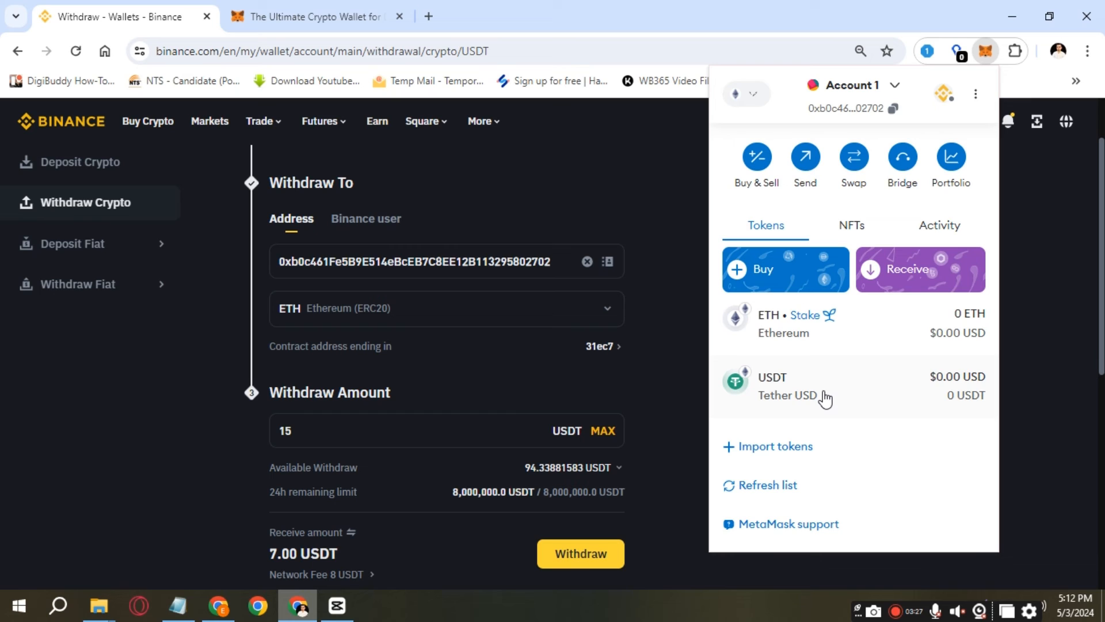